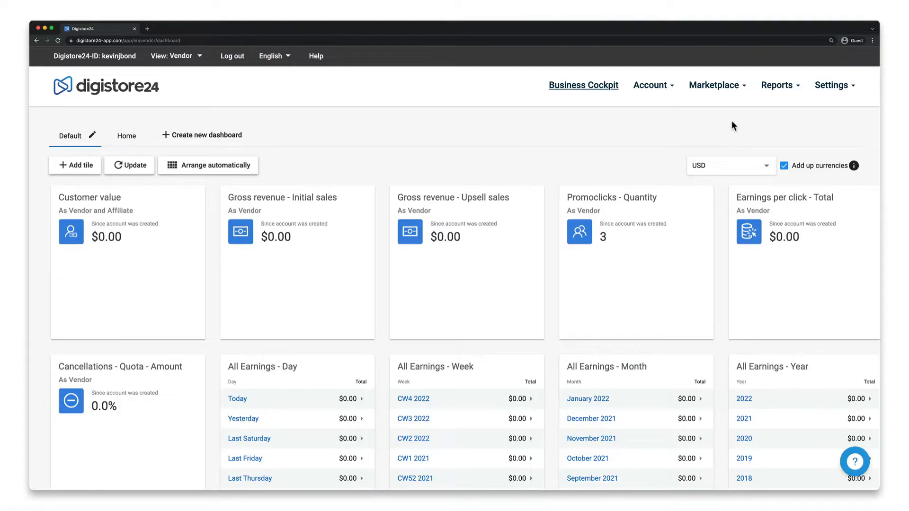
Show the list of available reports from the vendor dashboard navigation
{"action": "left_click", "coordinate": [777, 84]}
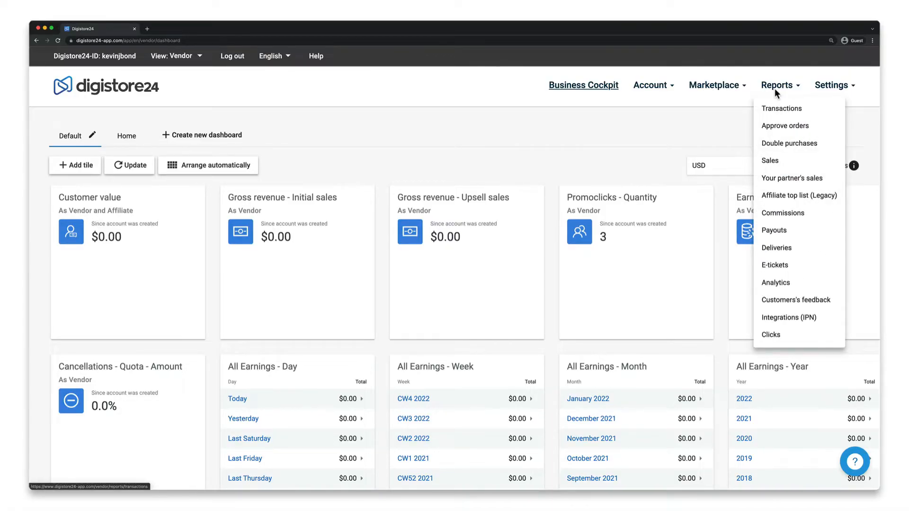
Show the Transactions report results table listing 42 transactions with their totals
{"action": "left_click", "coordinate": [781, 108]}
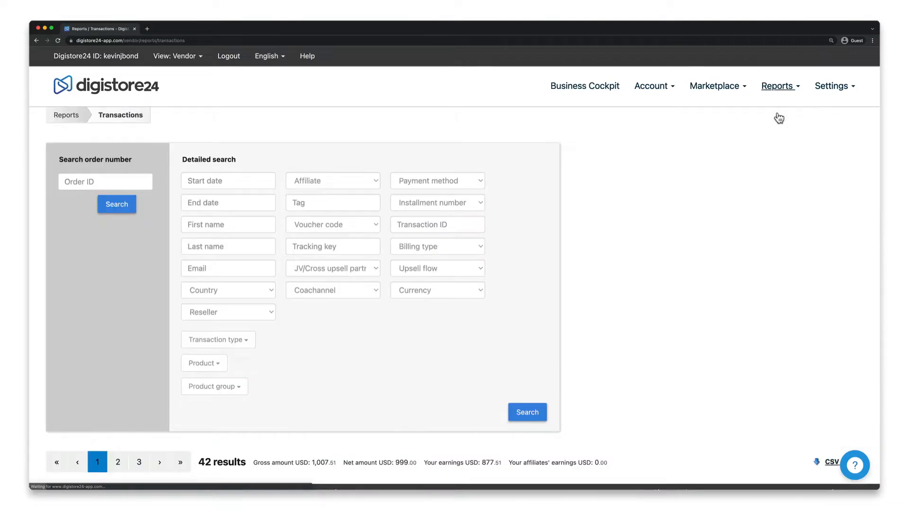
{"action": "mouse_move", "coordinate": [570, 237]}
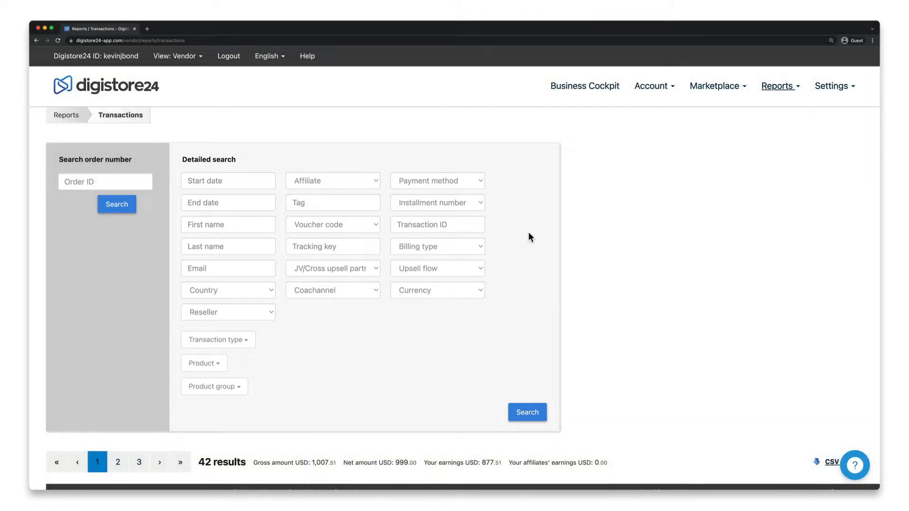
{"action": "scroll", "scroll_direction": "down", "scroll_amount": 3}
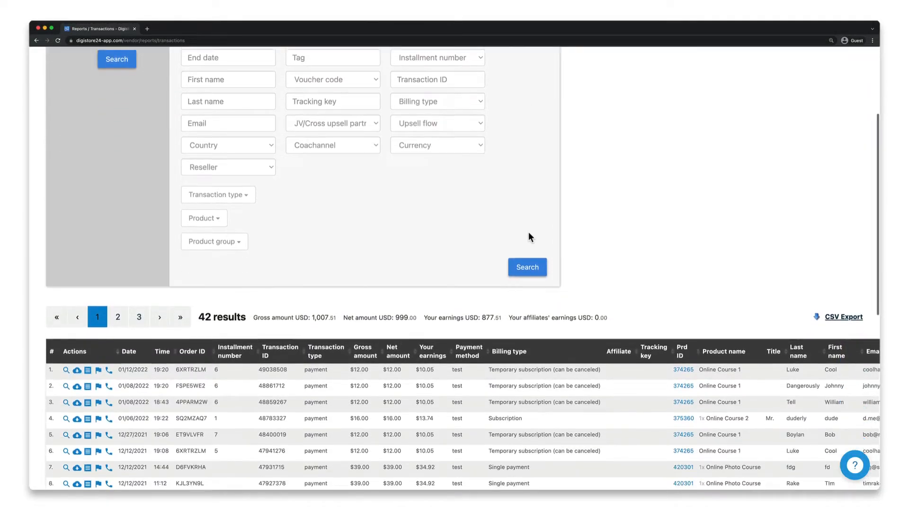
{"action": "scroll", "scroll_direction": "down", "scroll_amount": 3}
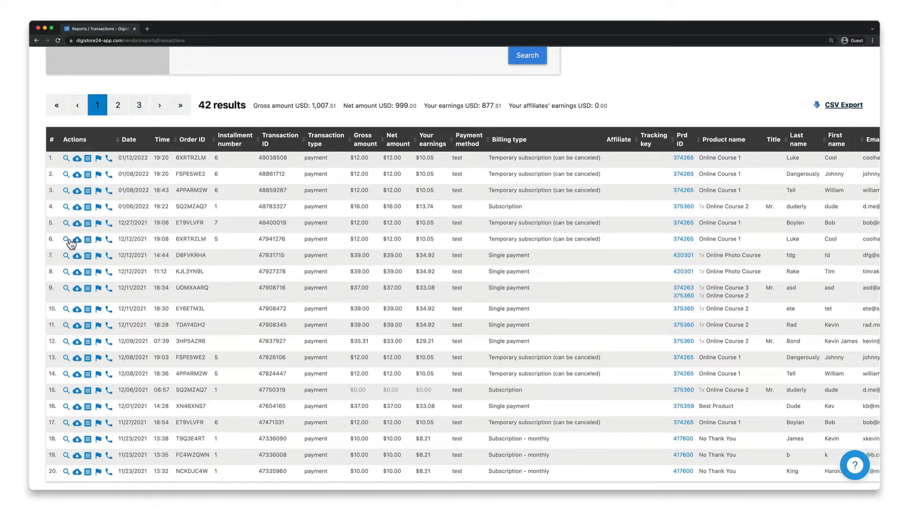
Refund transaction 47941276 in order 6XRTRZLM, confirming despite the expired return period
{"action": "left_click", "coordinate": [67, 239]}
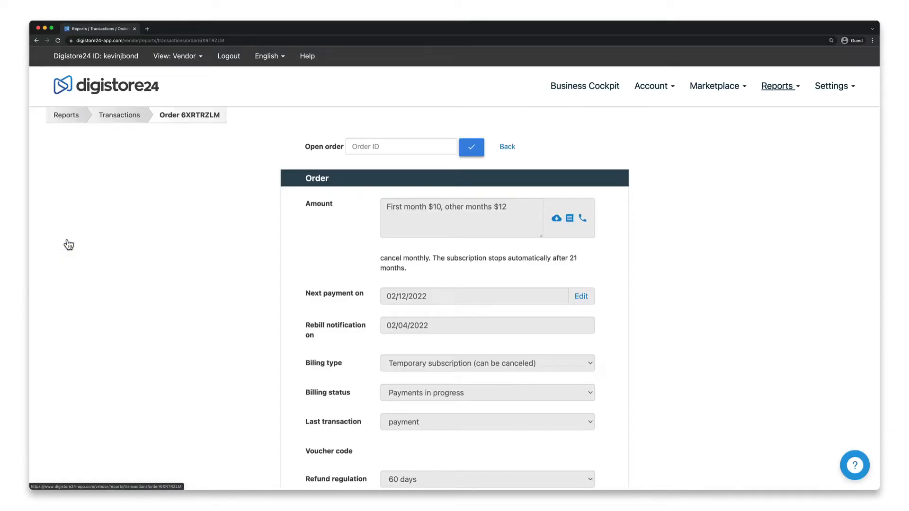
{"action": "scroll", "scroll_direction": "down", "scroll_amount": 3}
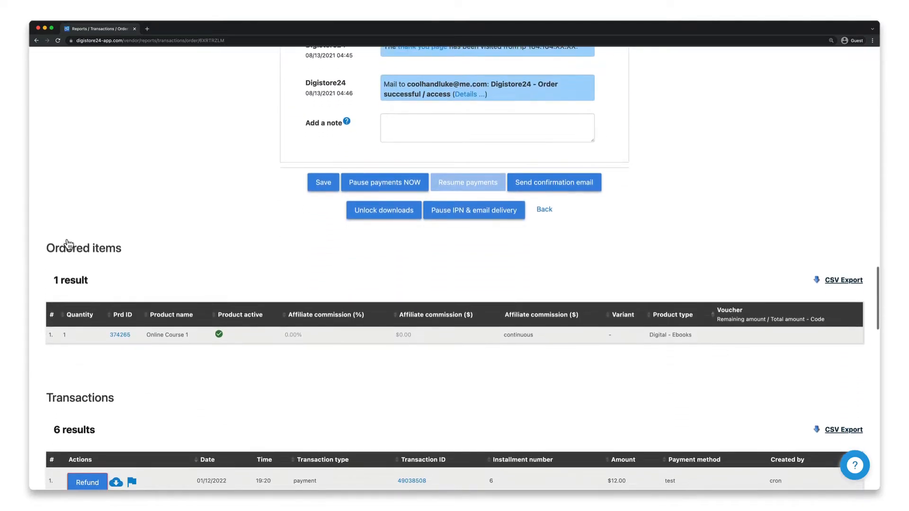
{"action": "scroll", "scroll_direction": "down", "scroll_amount": 3}
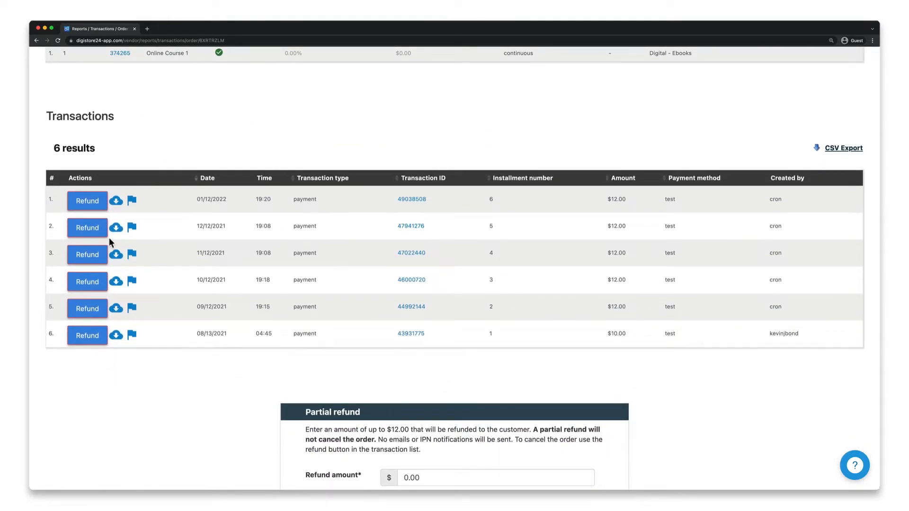
{"action": "mouse_move", "coordinate": [87, 228]}
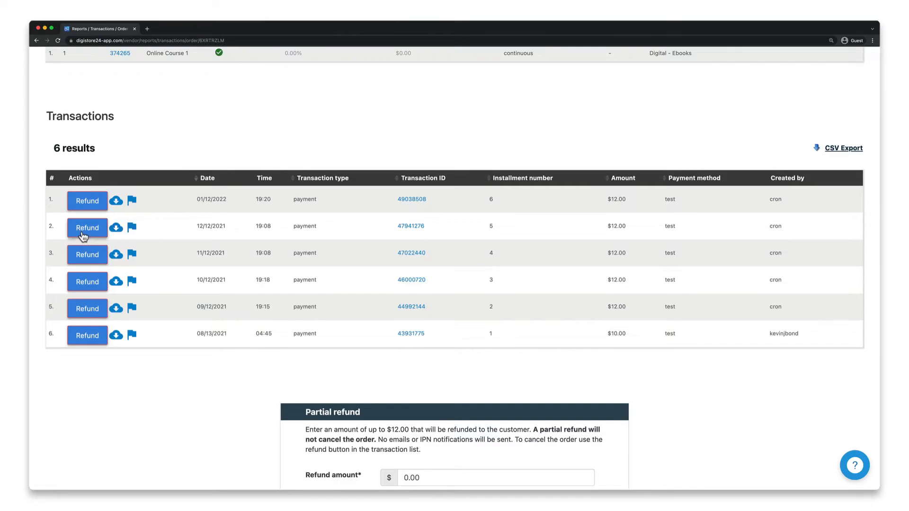
{"action": "left_click", "coordinate": [86, 227]}
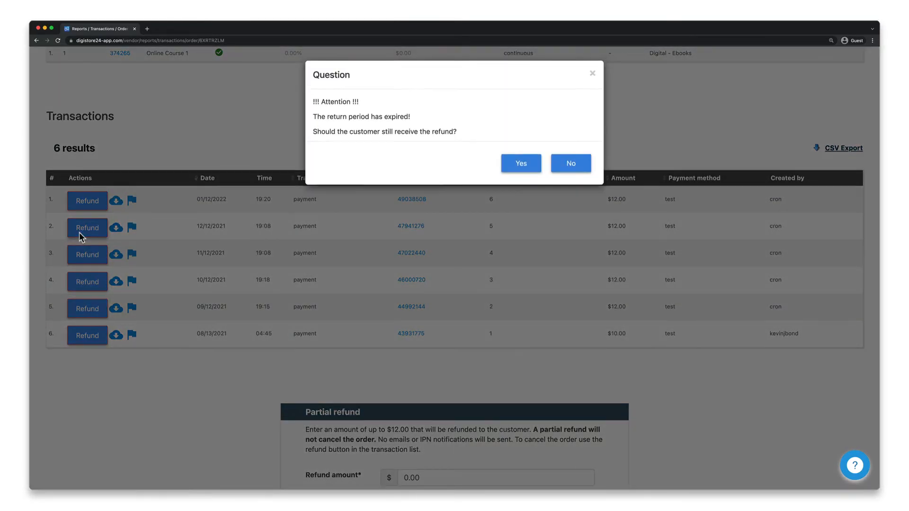
{"action": "mouse_move", "coordinate": [364, 212]}
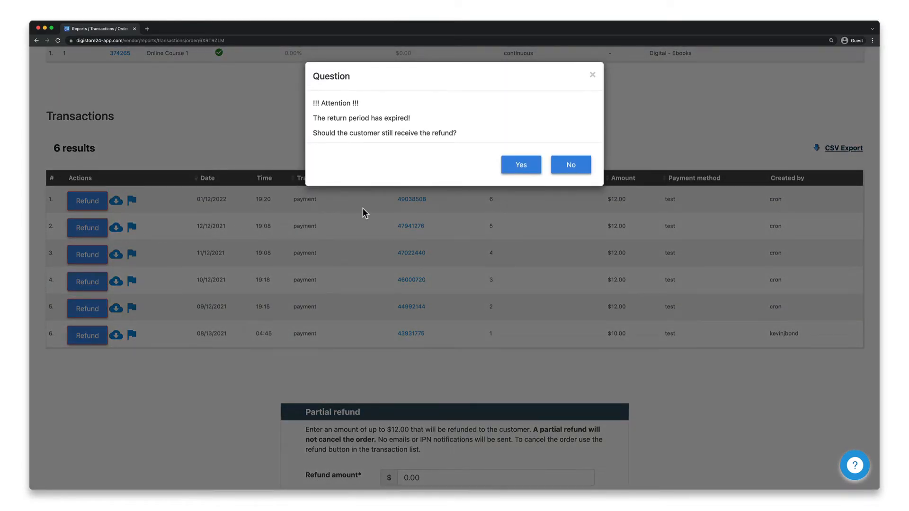
{"action": "left_click", "coordinate": [520, 165]}
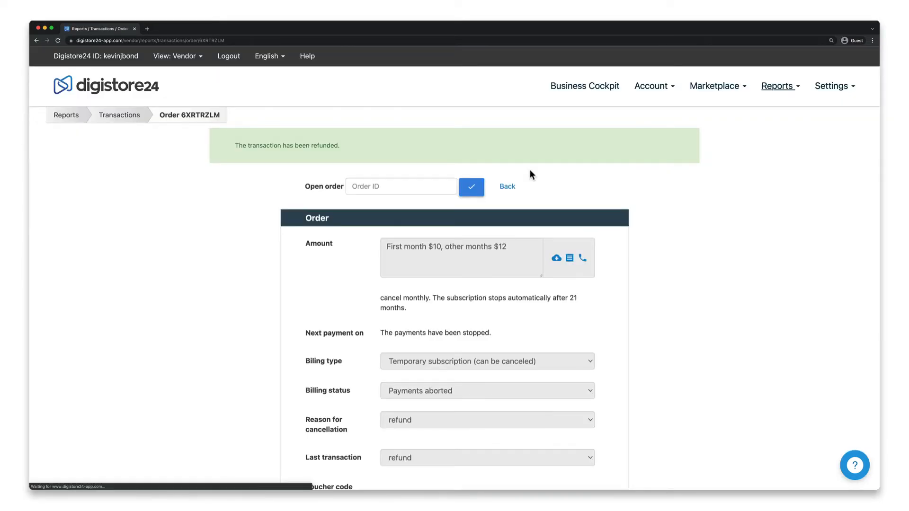